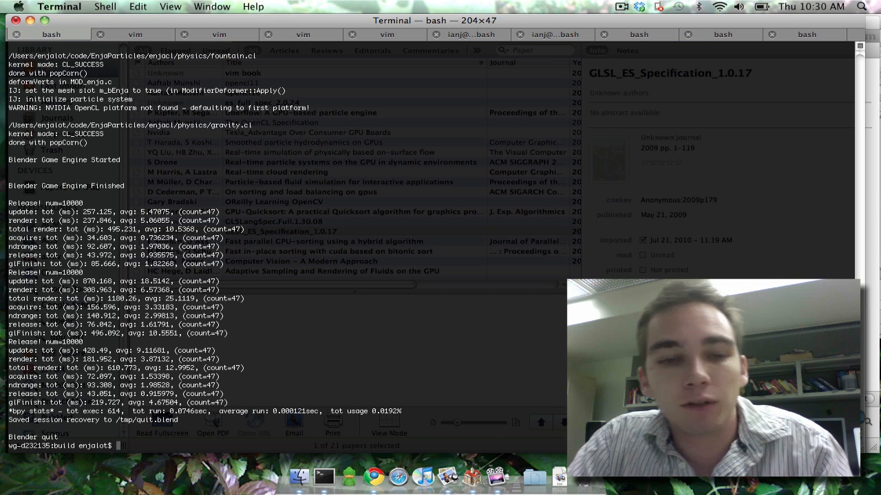
# - Rerun the Blender launch command with !b and bring the new Blender window forward
pyautogui.write('!b')
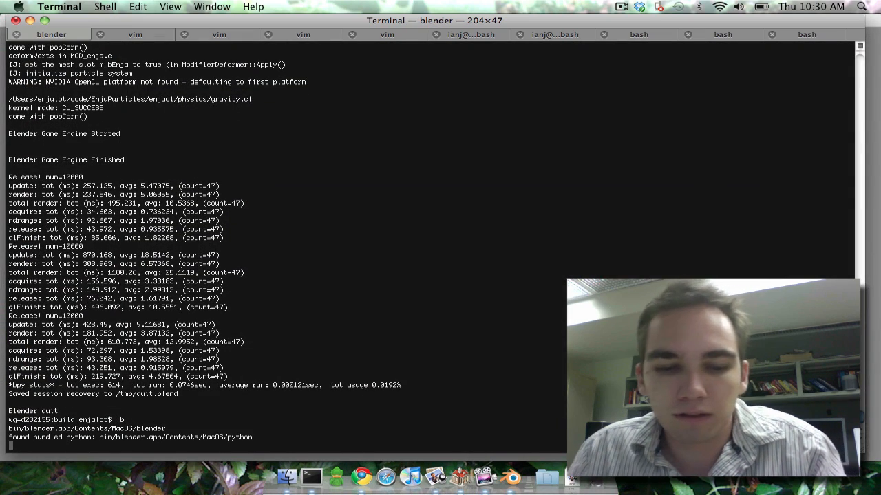
pyautogui.click(512, 476)
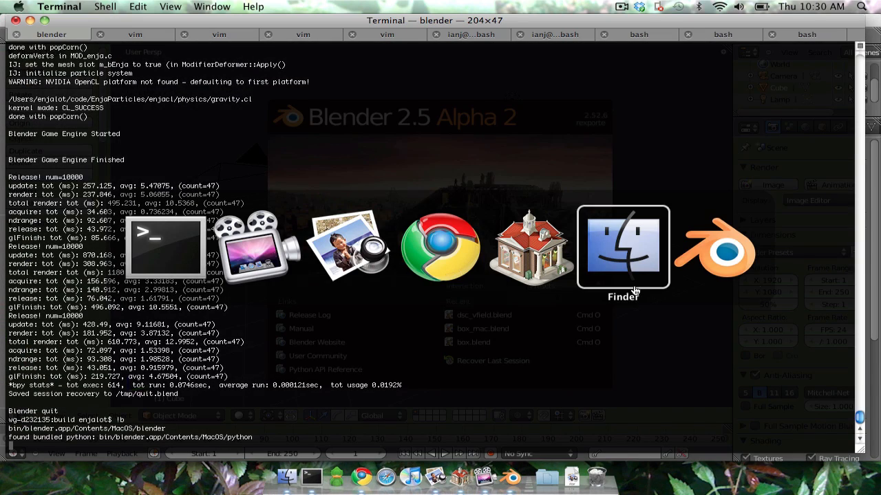
# - Load dsc_vfield.blend from File > Open Recent, showing the DSC letters with Enja modifiers
pyautogui.click(715, 248)
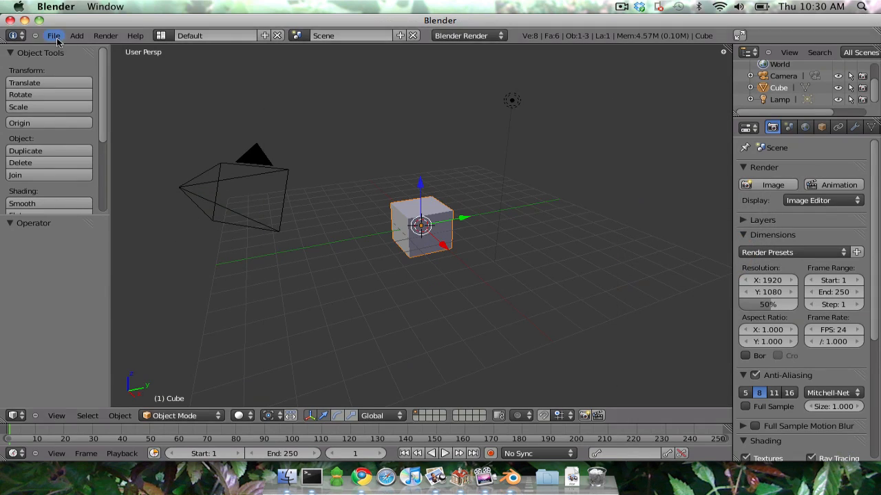
pyautogui.click(53, 36)
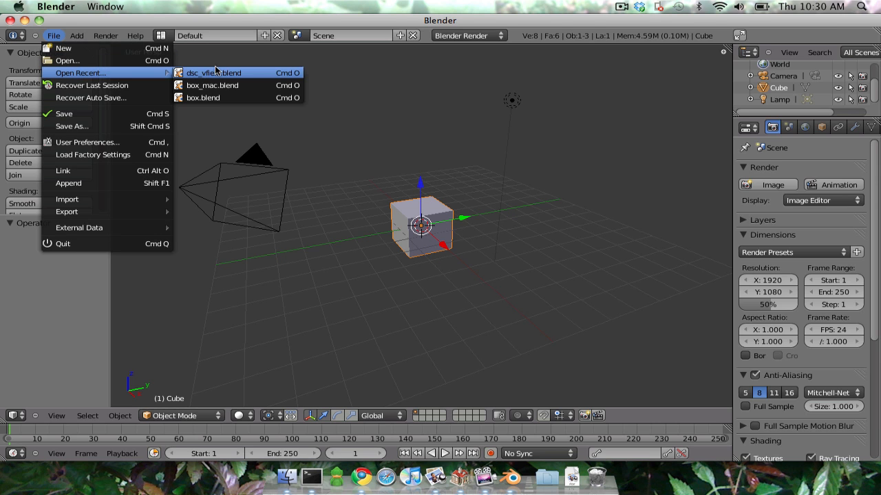
pyautogui.click(213, 71)
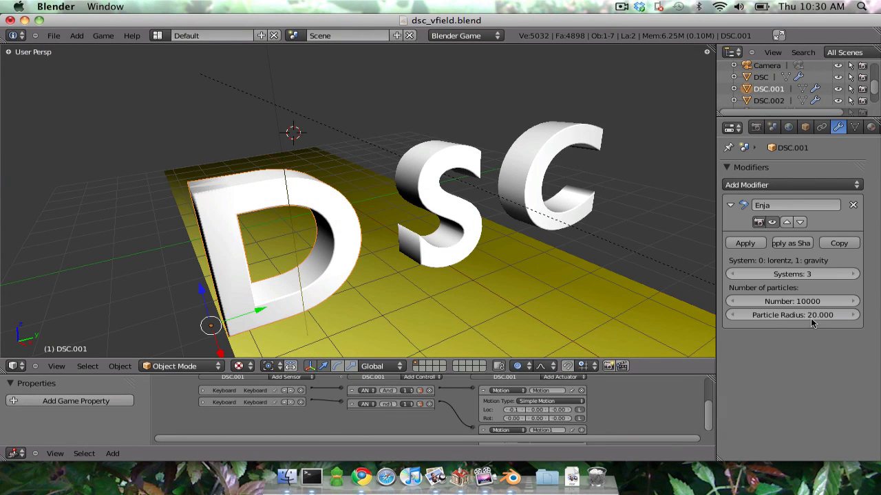
# - Select DSC.002 and run the Game Engine (P) so the Enja particles pour over the letters
pyautogui.click(734, 274)
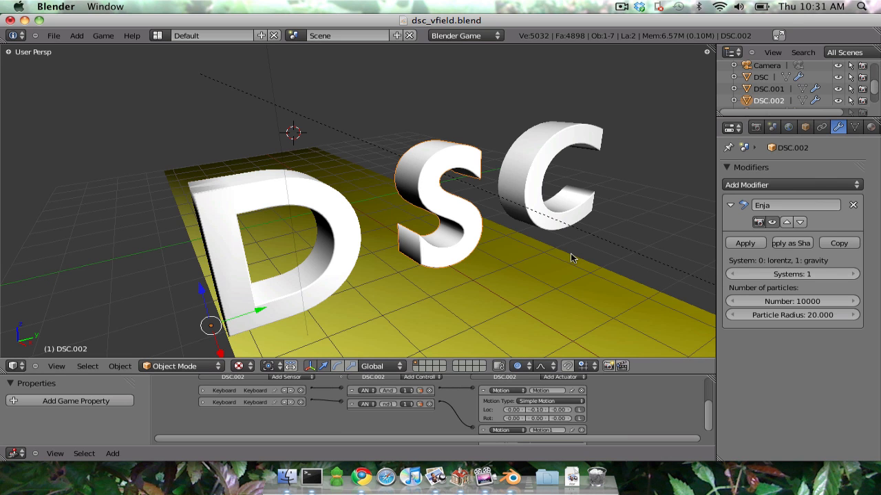
pyautogui.press('p')
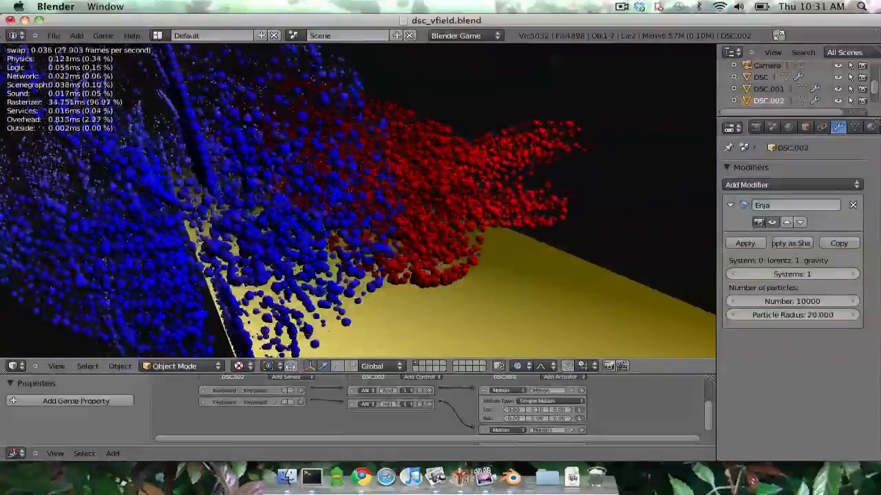
pyautogui.press('Escape')
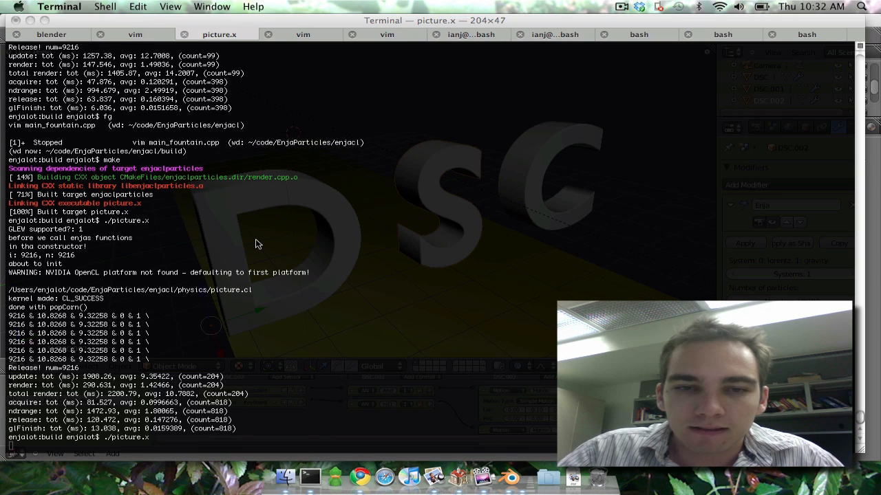
# - Run ./picture.x to open the EnjaParticles webcam-image particle window
pyautogui.press('Return')
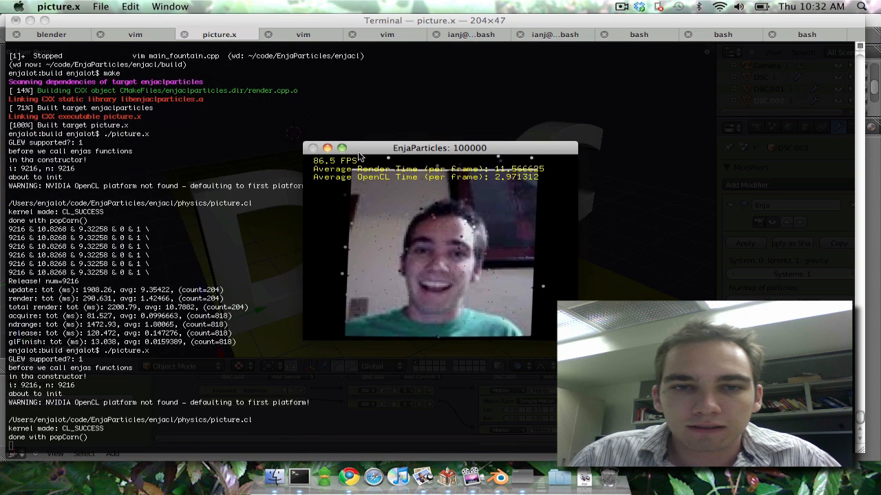